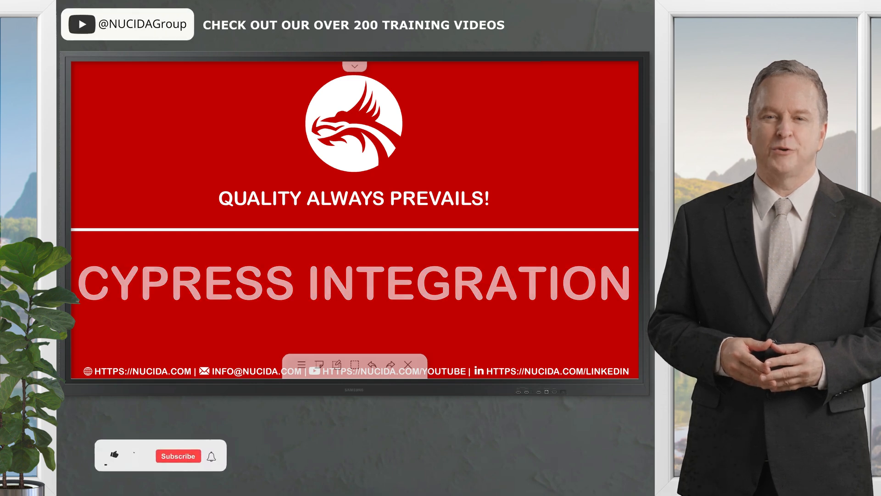
- Advance past the Cypress Integration title slide to run-project.ps1 in Visual Studio Code
left_click(115, 455)
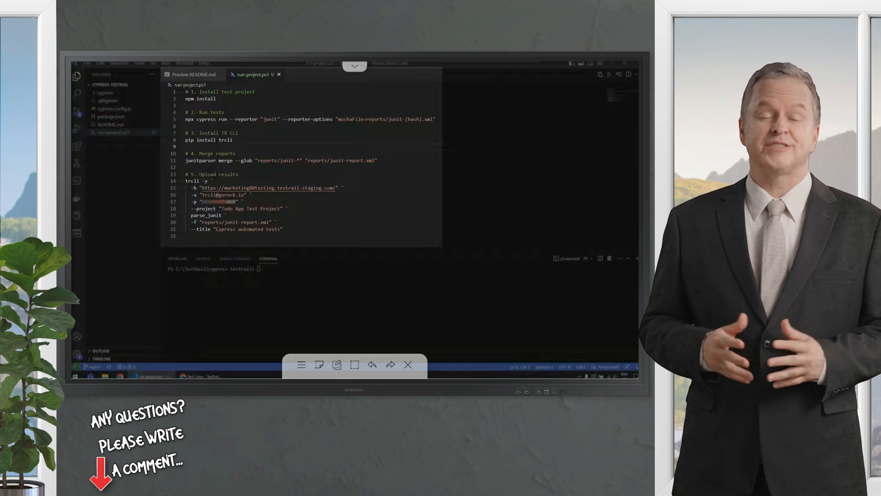
- Install the project's dependencies with npm install in the terminal
double_click(200, 99)
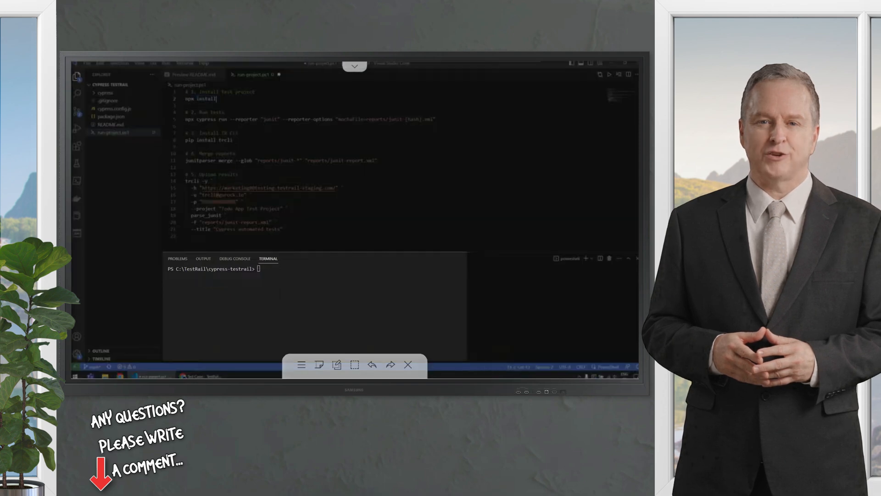
type("npm install")
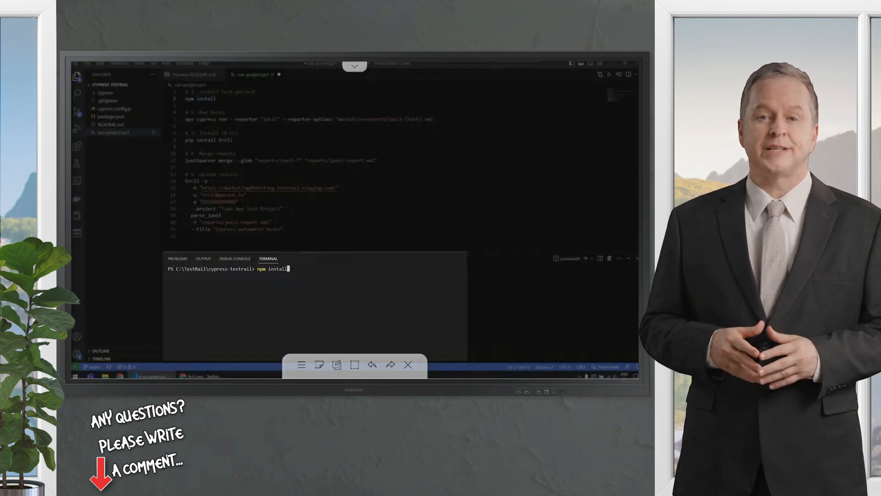
key("Return")
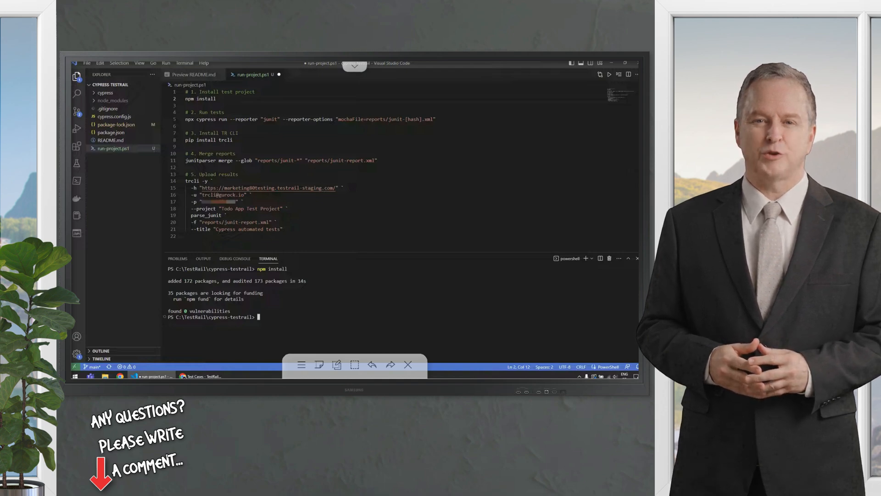
- Launch the Cypress app with npx cypress open
type("n")
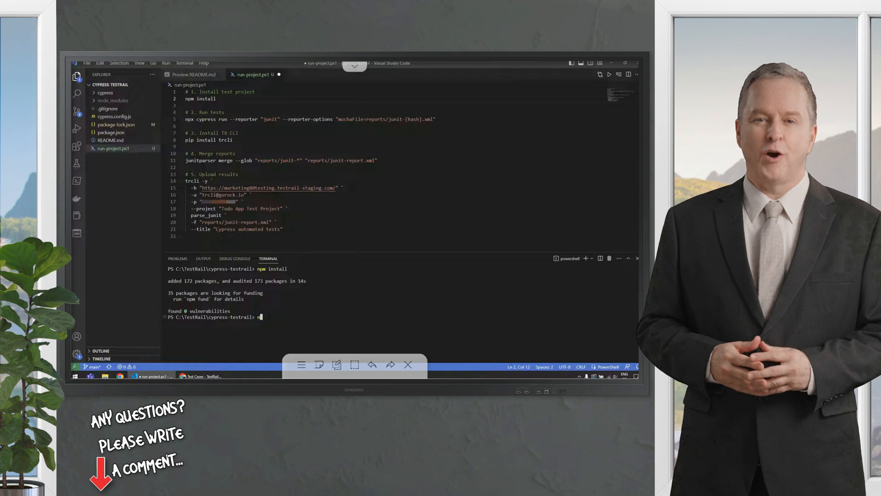
type("npx cypress open")
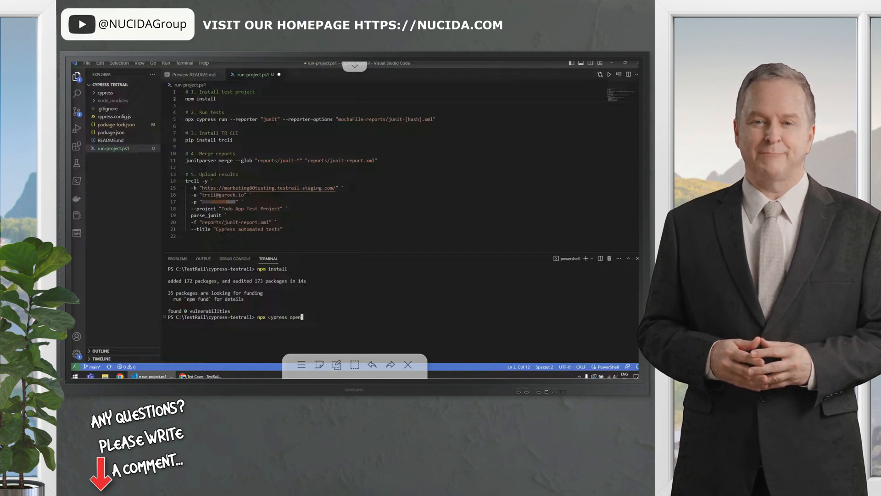
key("Return")
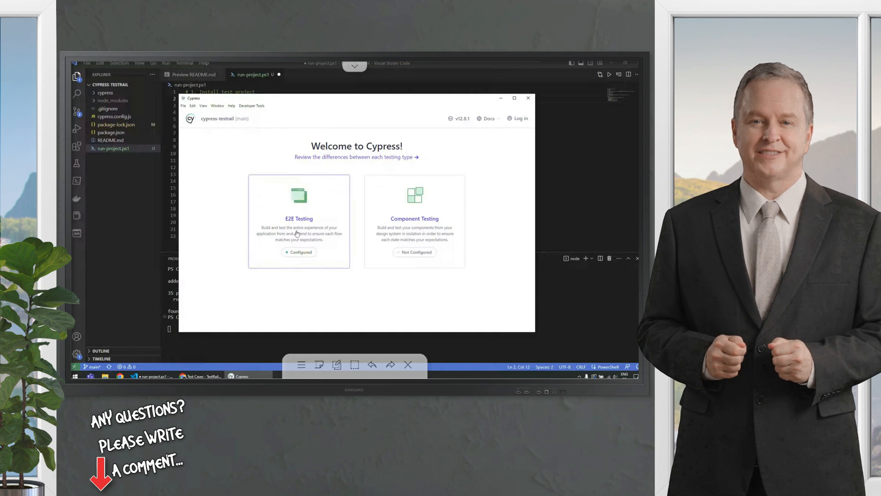
- Choose E2E Testing and start it in Chrome to list the todo specs
left_click(298, 221)
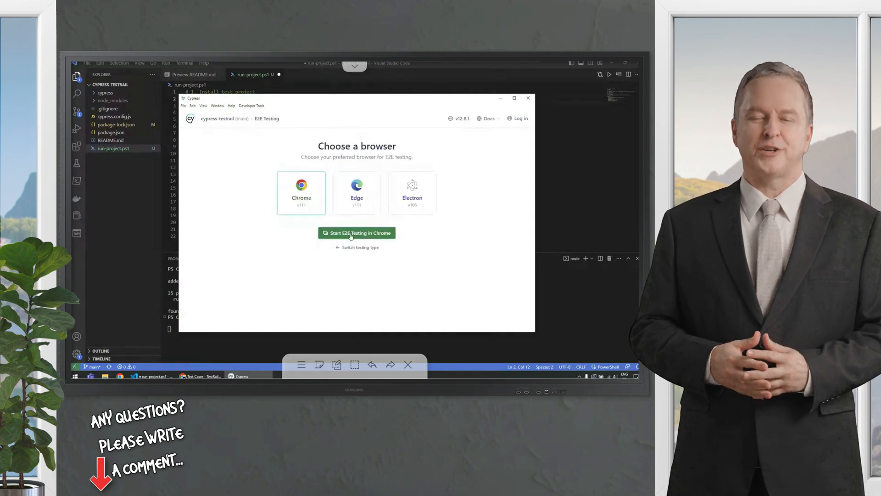
left_click(356, 232)
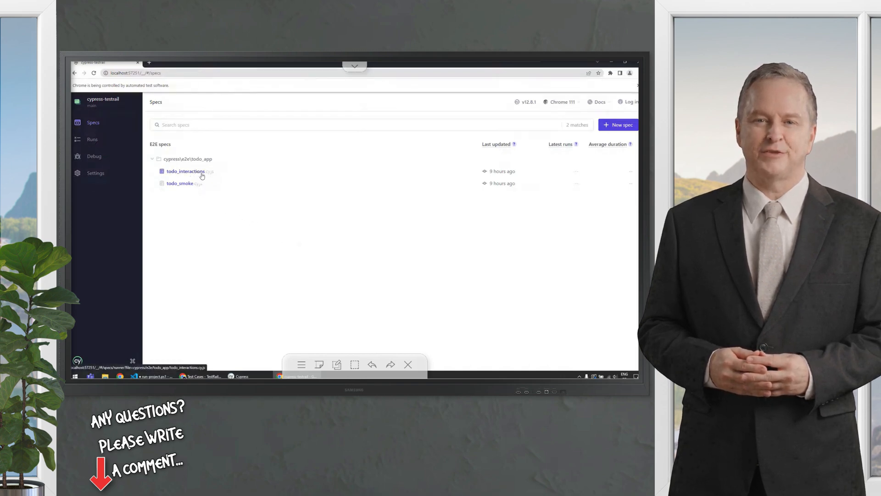
mouse_move(180, 183)
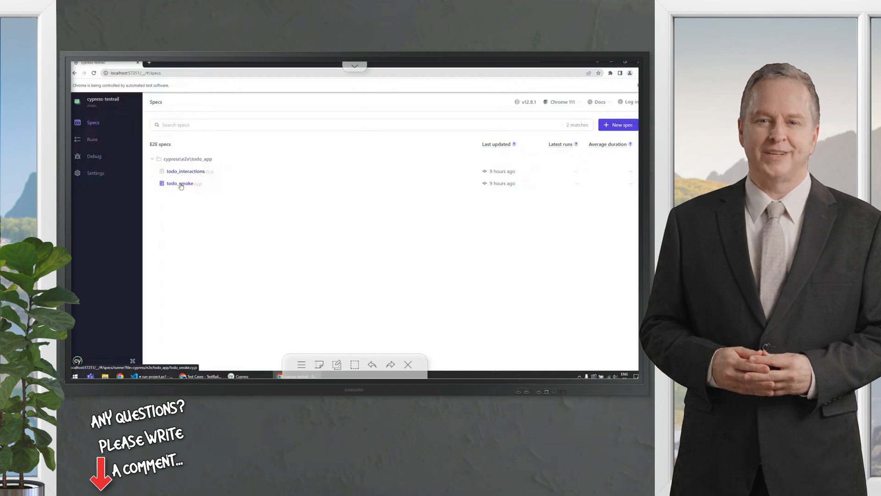
mouse_move(195, 202)
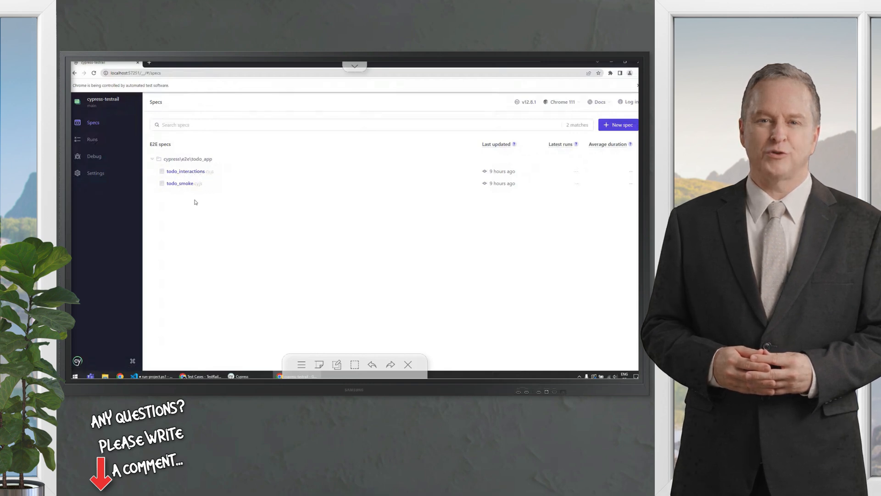
- Close the Cypress Chrome window after reviewing the two todo specs
left_click(186, 171)
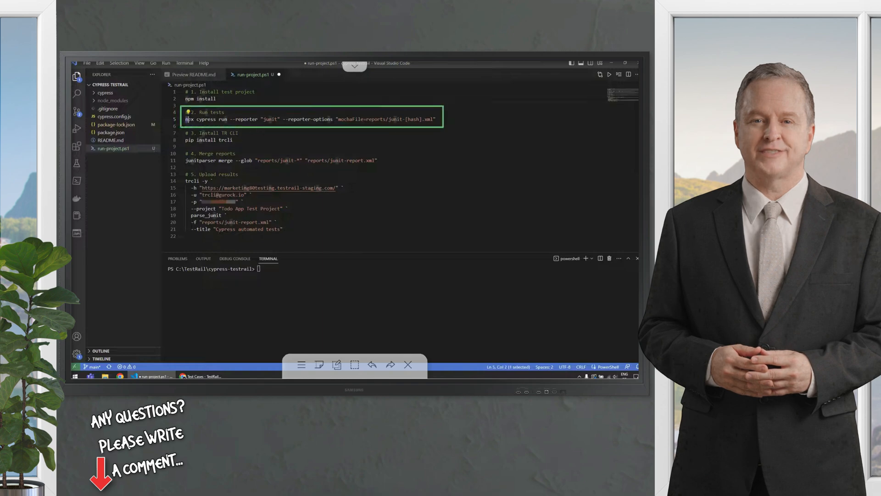
left_click_drag(185, 119, 230, 120)
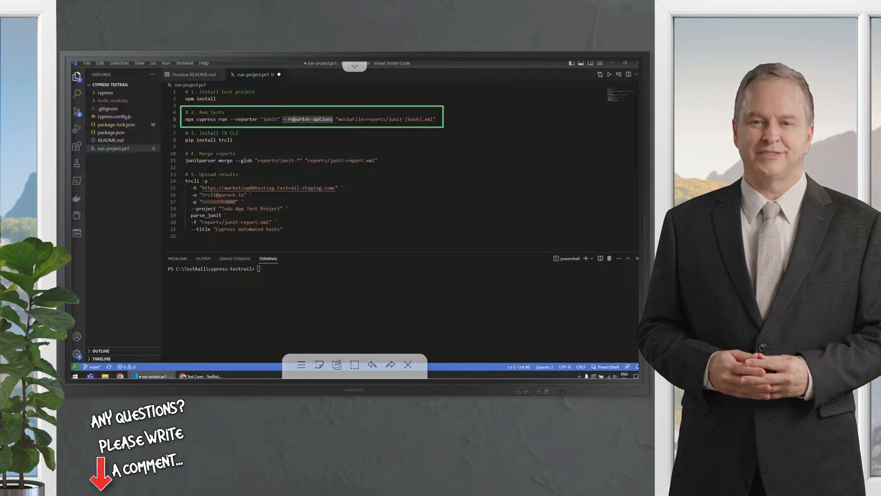
double_click(308, 119)
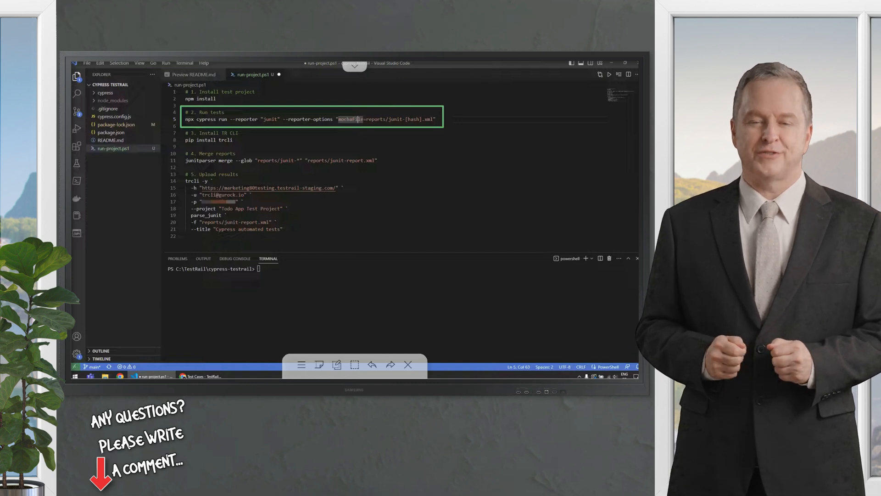
double_click(414, 118)
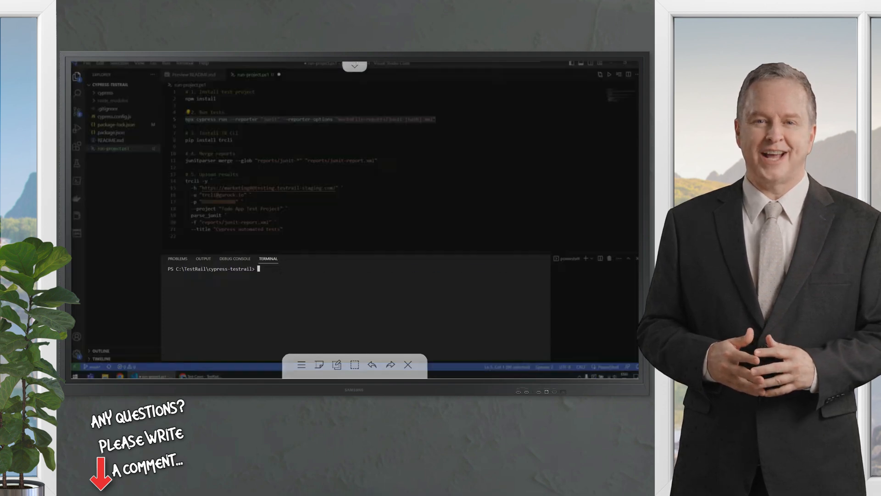
- Run npx cypress run with the junit reporter into reports/, then open a generated XML report
type("npx cypress run --reporter \"junit\" --reporter-options \"mochaFile=reports/junit-[hash].xml\"")
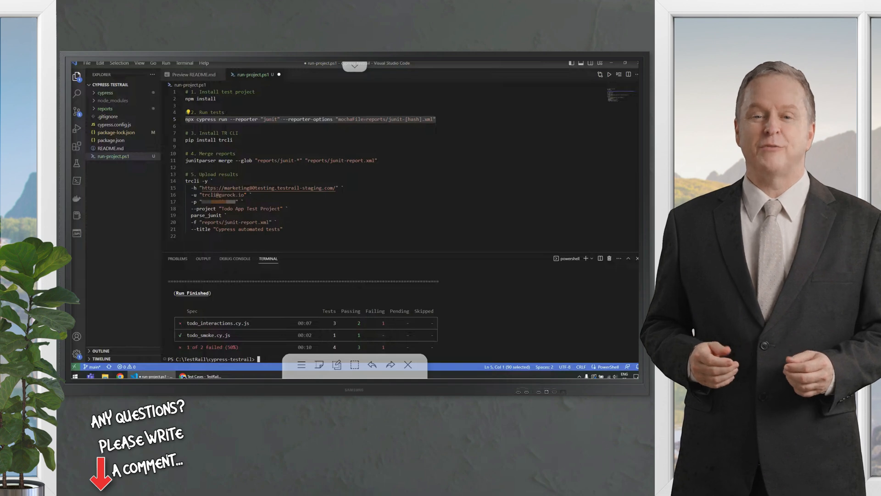
left_click(105, 108)
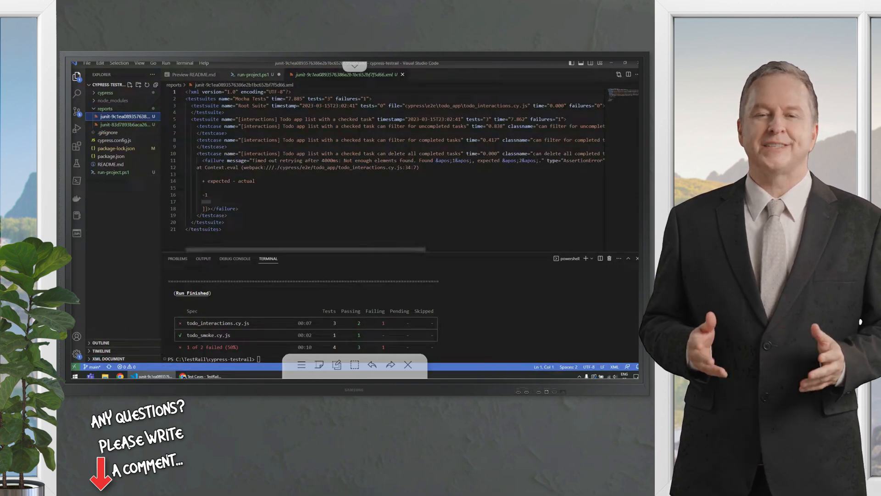
- Highlight the failure block in the JUnit report, then return to run-project.ps1
double_click(258, 119)
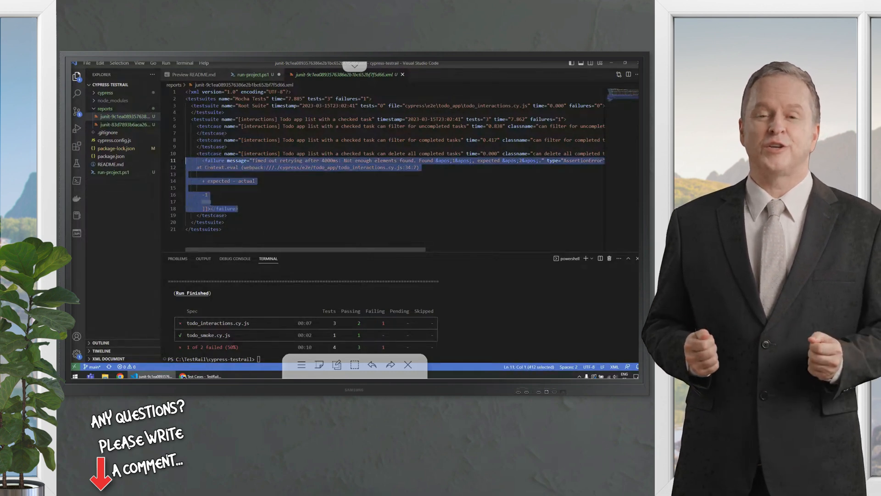
left_click(251, 75)
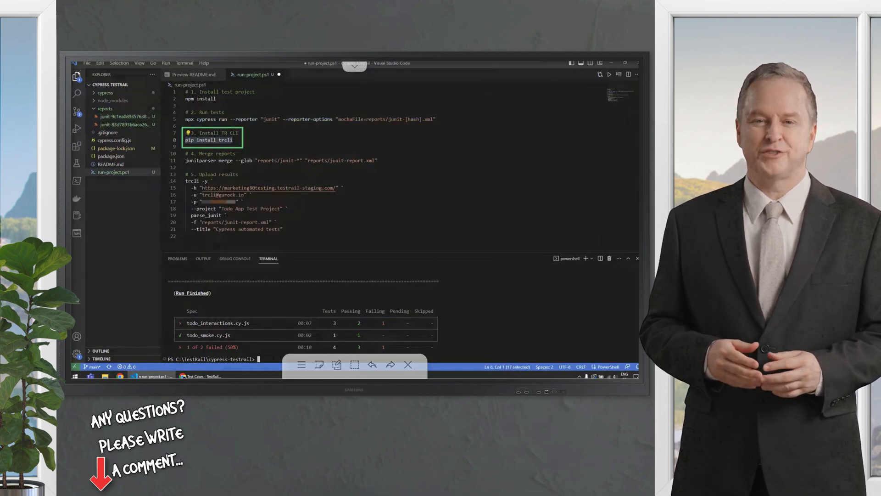
- Install the TestRail CLI with pip install trcli
type("pip install trcli")
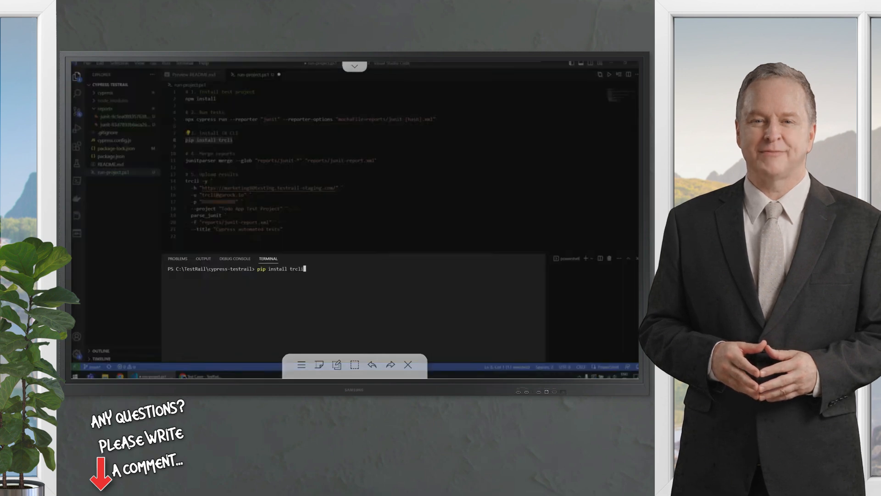
key("Return")
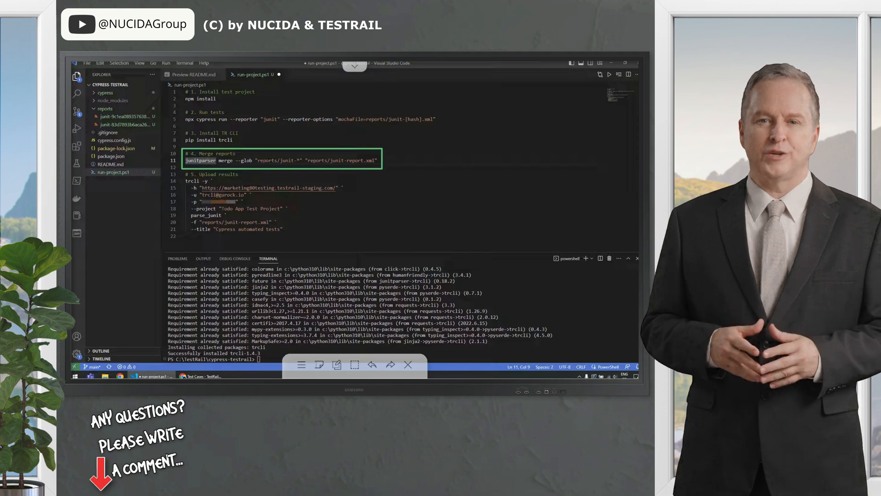
- Highlight the junitparser merge command in the script
double_click(245, 159)
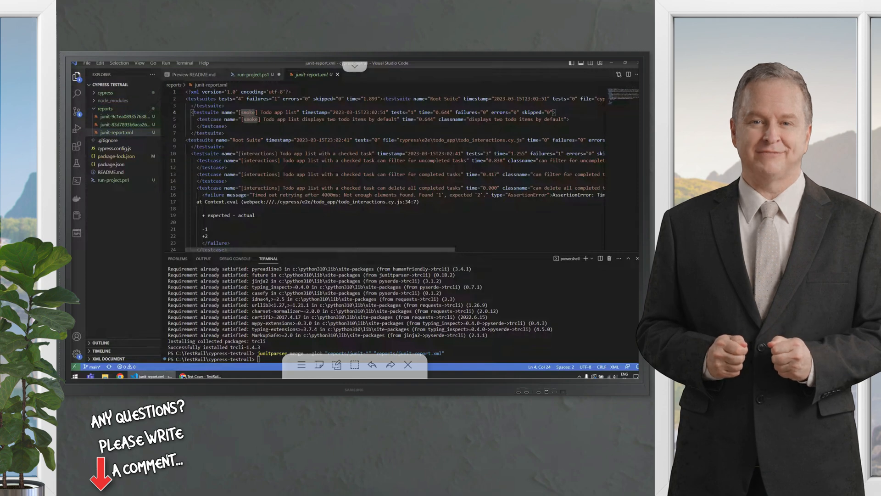
left_click(258, 153)
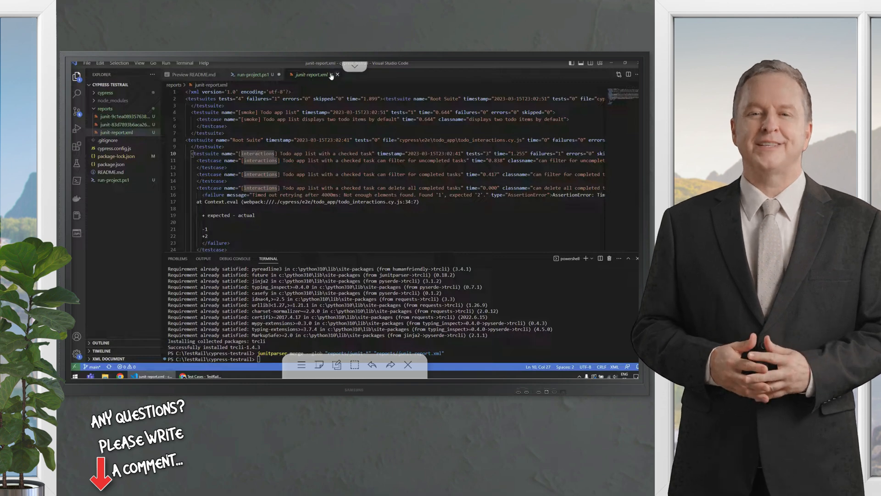
left_click(254, 74)
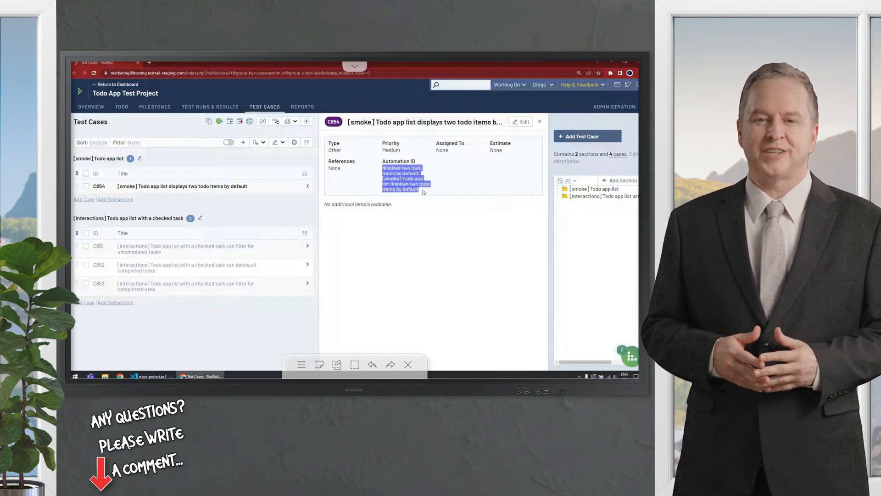
- Switch from TestRail back to Visual Studio Code via the taskbar
left_click(153, 375)
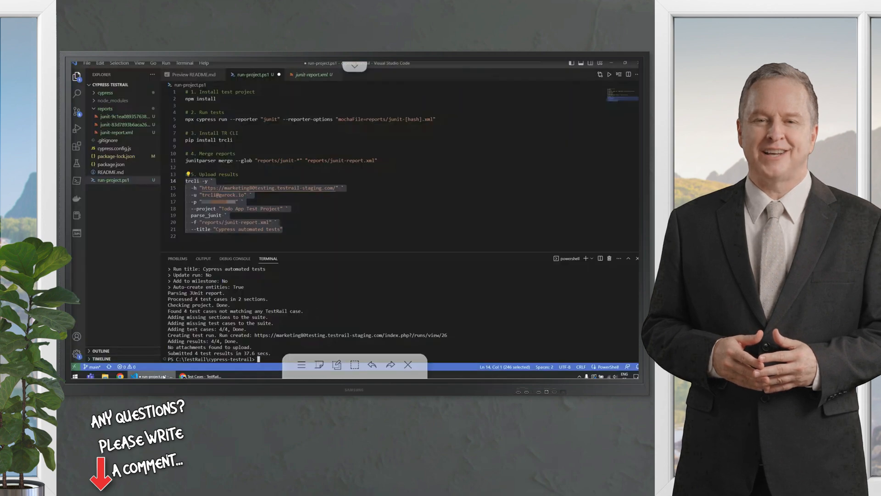
- Highlight the testcase name attribute in junit-report.xml, then return to TestRail's test cases
left_click(312, 74)
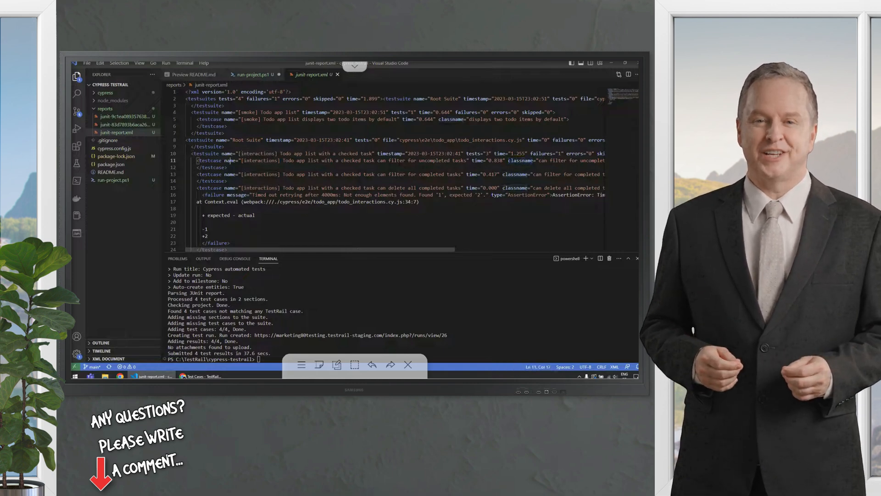
double_click(228, 160)
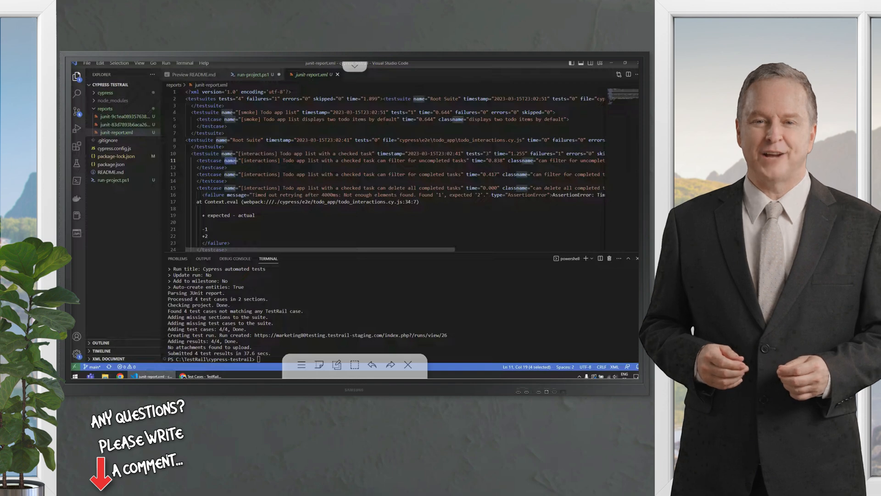
left_click(200, 375)
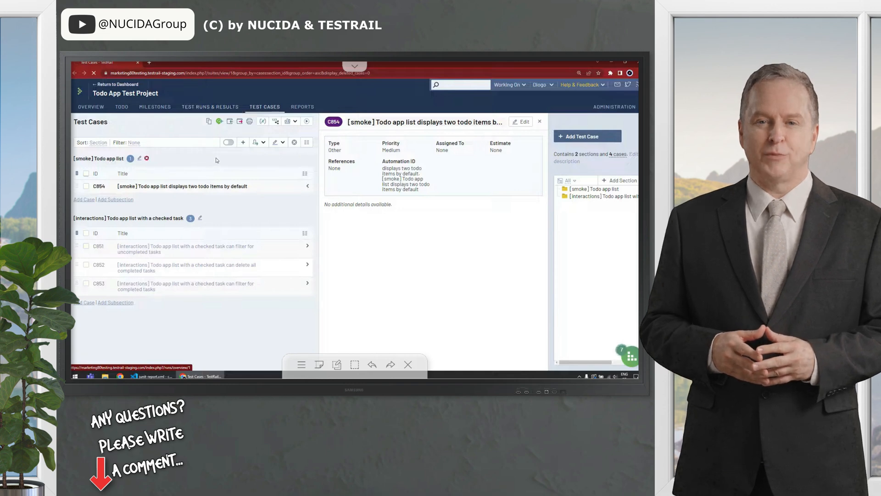
- Open the 'Cypress automated tests' run from Test Runs & Results and review its 3 passed, 1 failed results
left_click(210, 107)
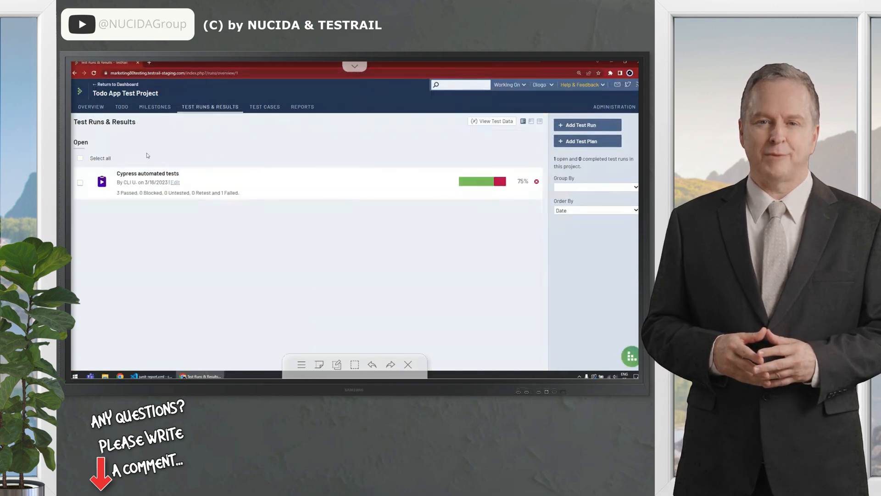
mouse_move(147, 173)
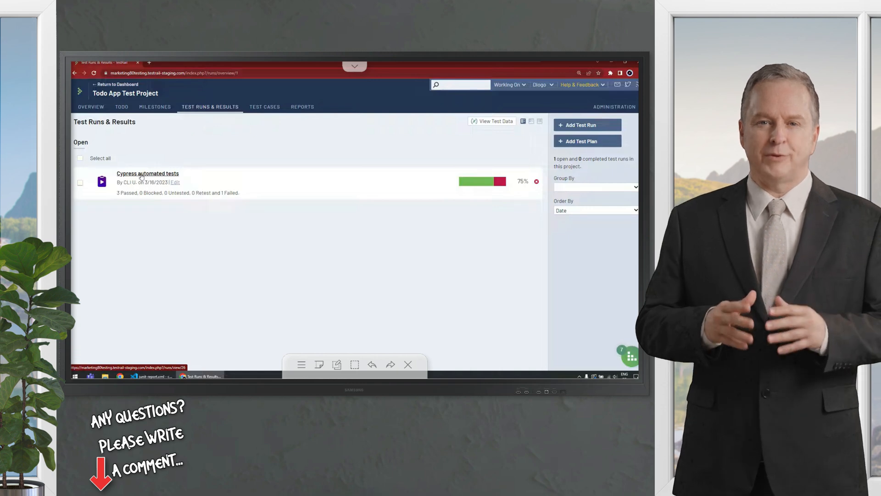
left_click(147, 173)
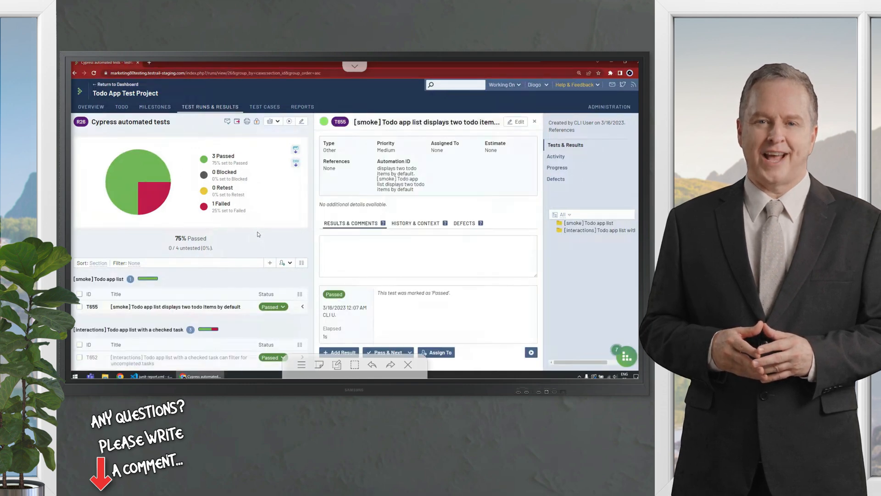
scroll("down", 3)
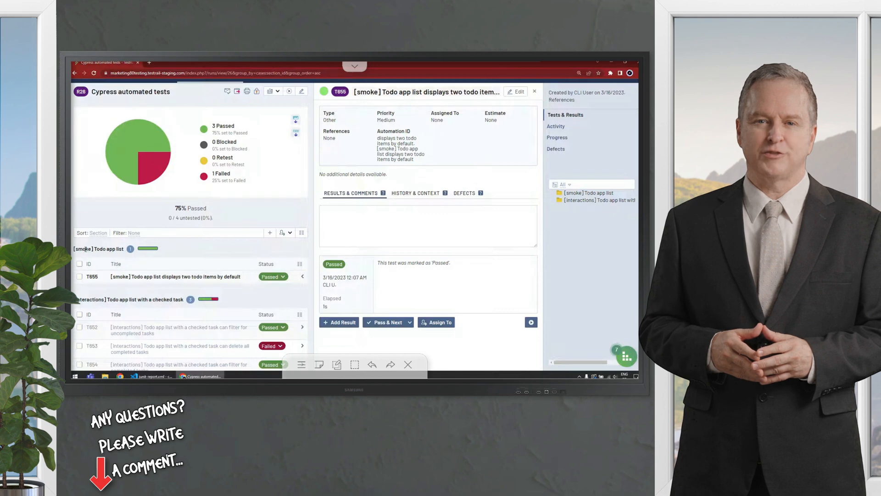